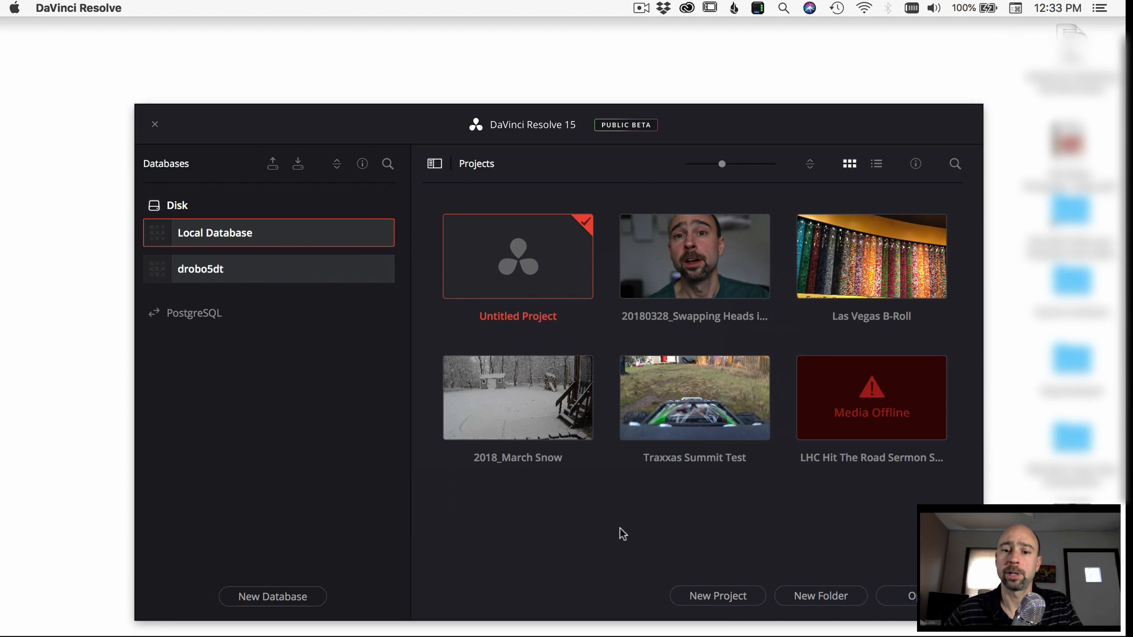
{"action": "mouse_move", "coordinate": [648, 526]}
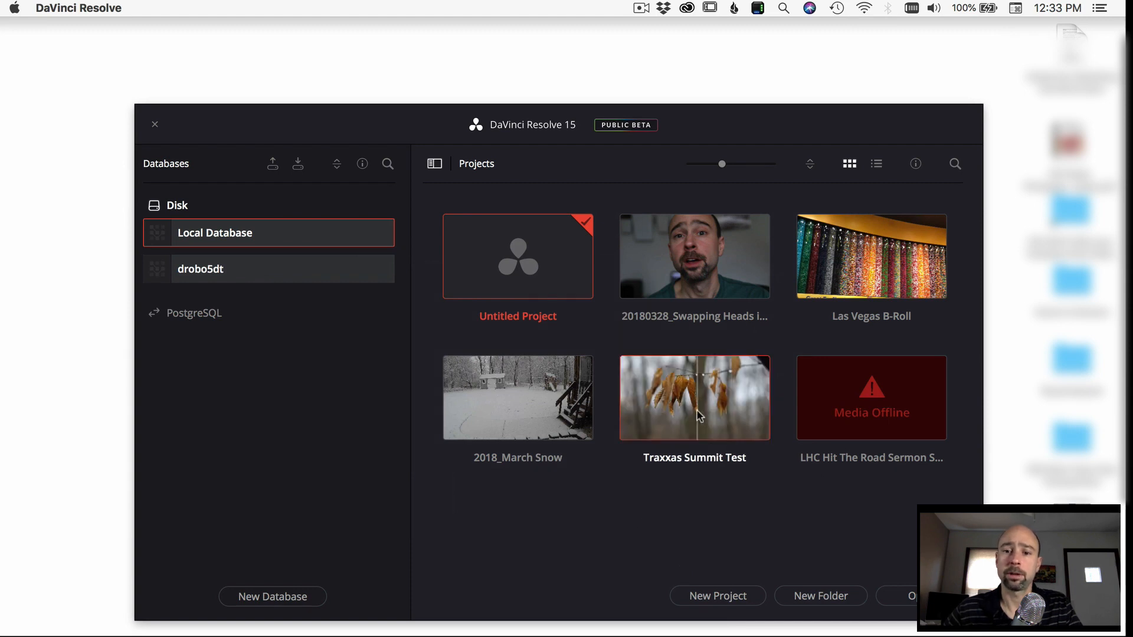
- Load the Traxxas Summit Test project from its thumbnail in the Project Manager
{"action": "double_click", "coordinate": [694, 397]}
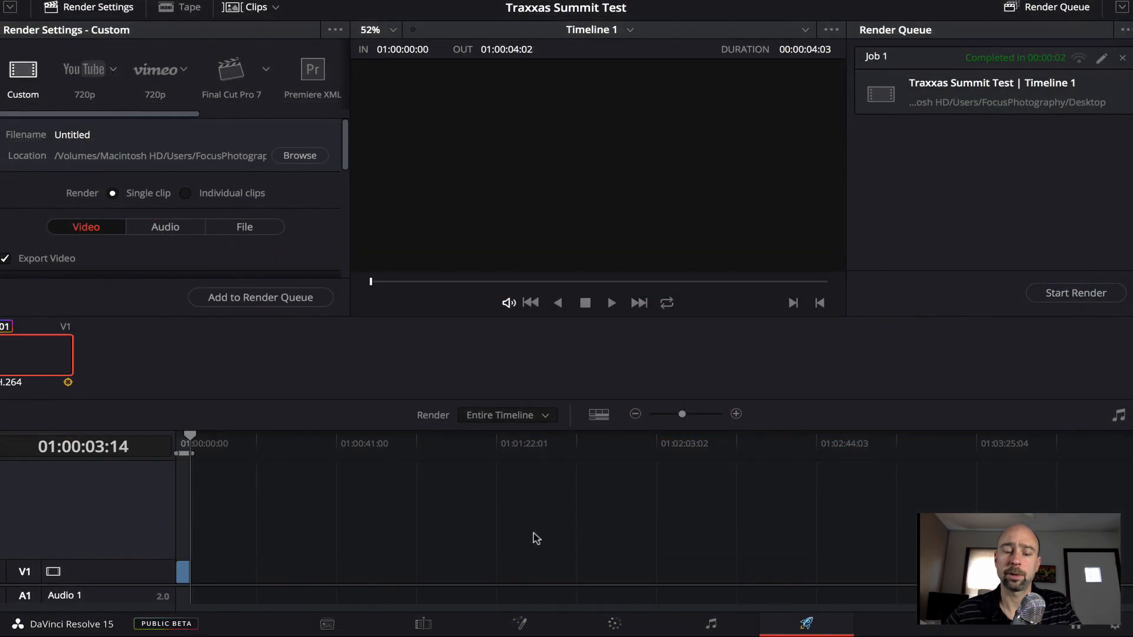
{"action": "mouse_move", "coordinate": [600, 382]}
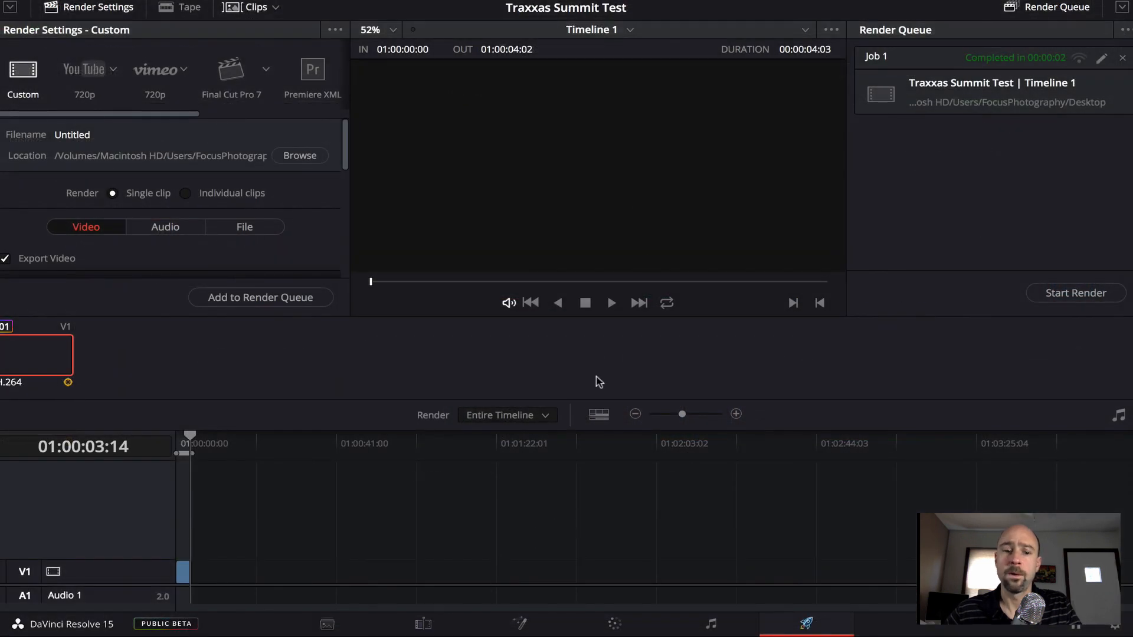
- Preview the GOPR6176.MP4 and 20180215_5DIV_4940.mov leaf clips in the Media Pool, then move to the Edit page
{"action": "left_click", "coordinate": [326, 624]}
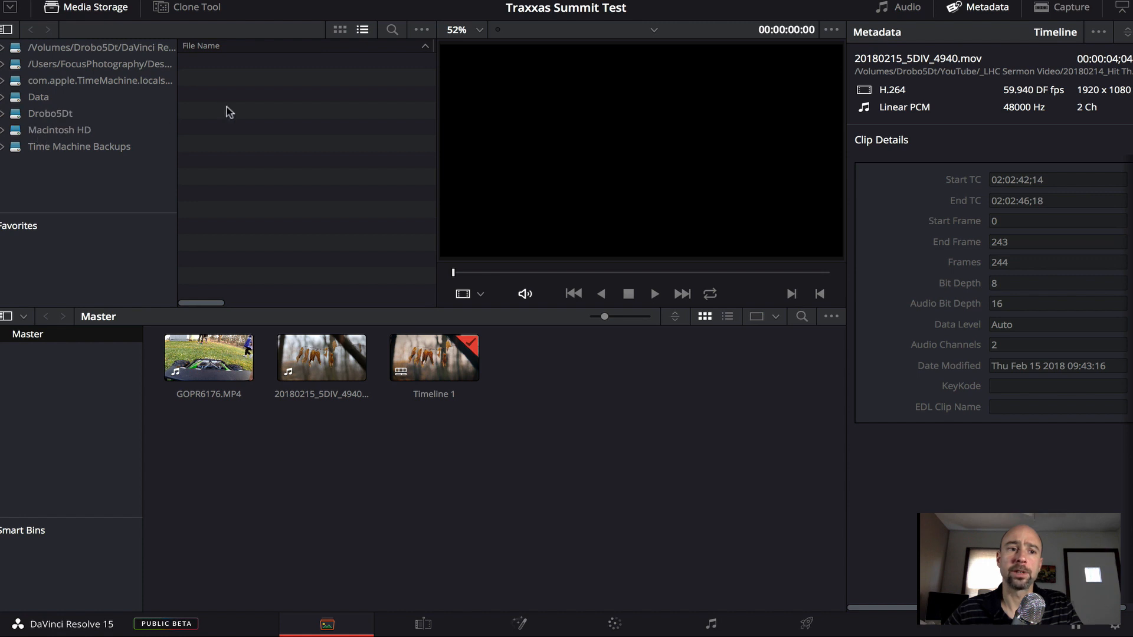
{"action": "mouse_move", "coordinate": [267, 96]}
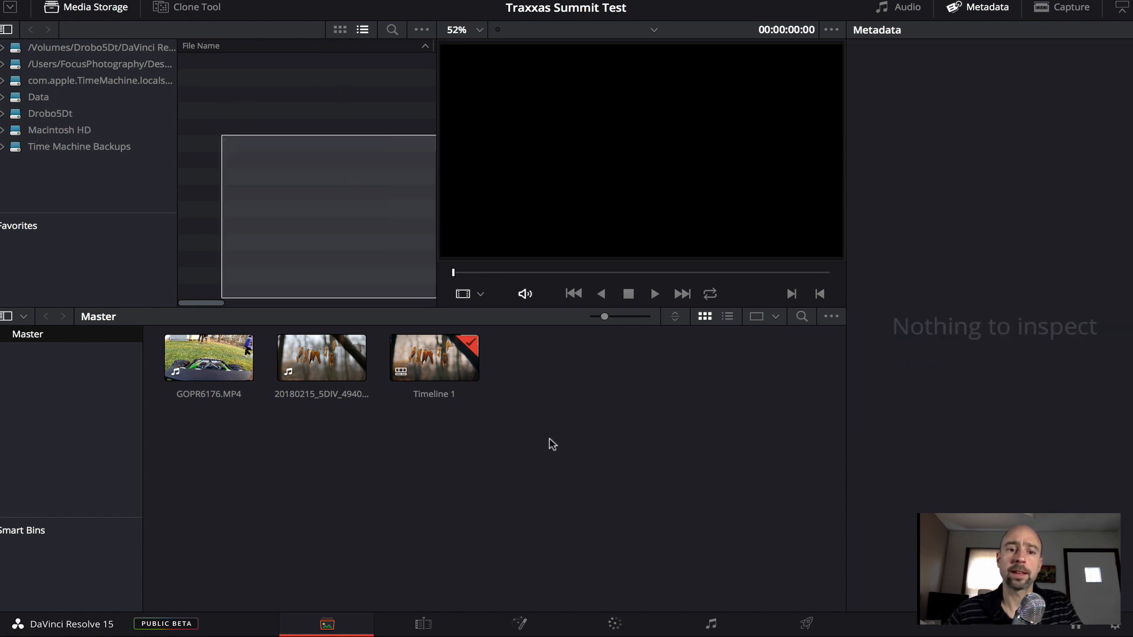
{"action": "left_click", "coordinate": [209, 358]}
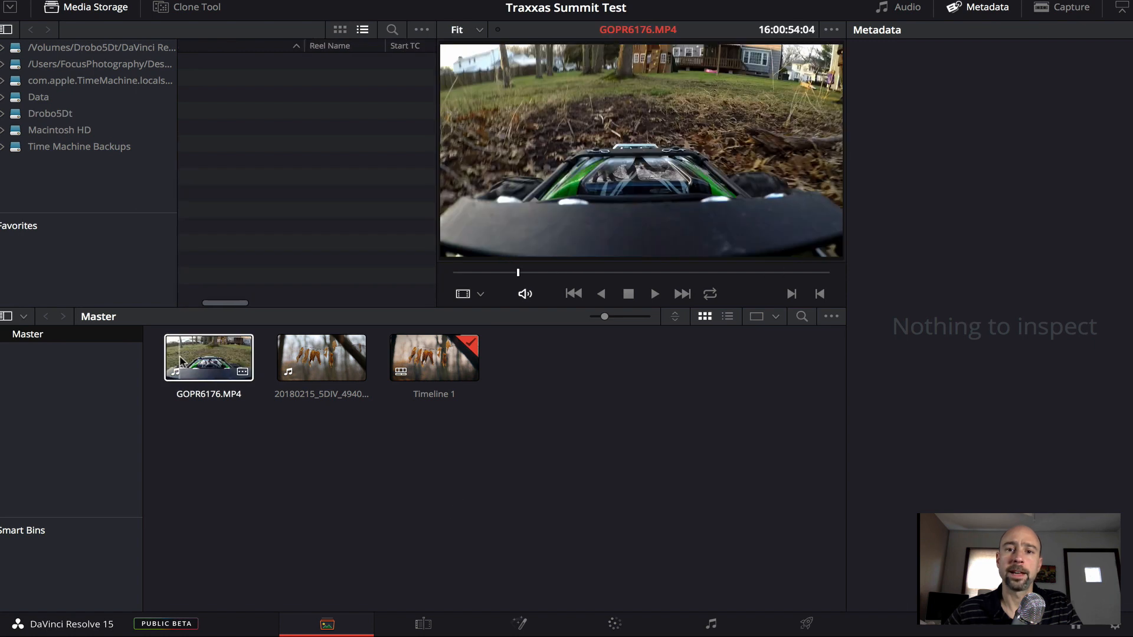
{"action": "left_click_drag", "start_coordinate": [517, 273], "coordinate": [596, 273]}
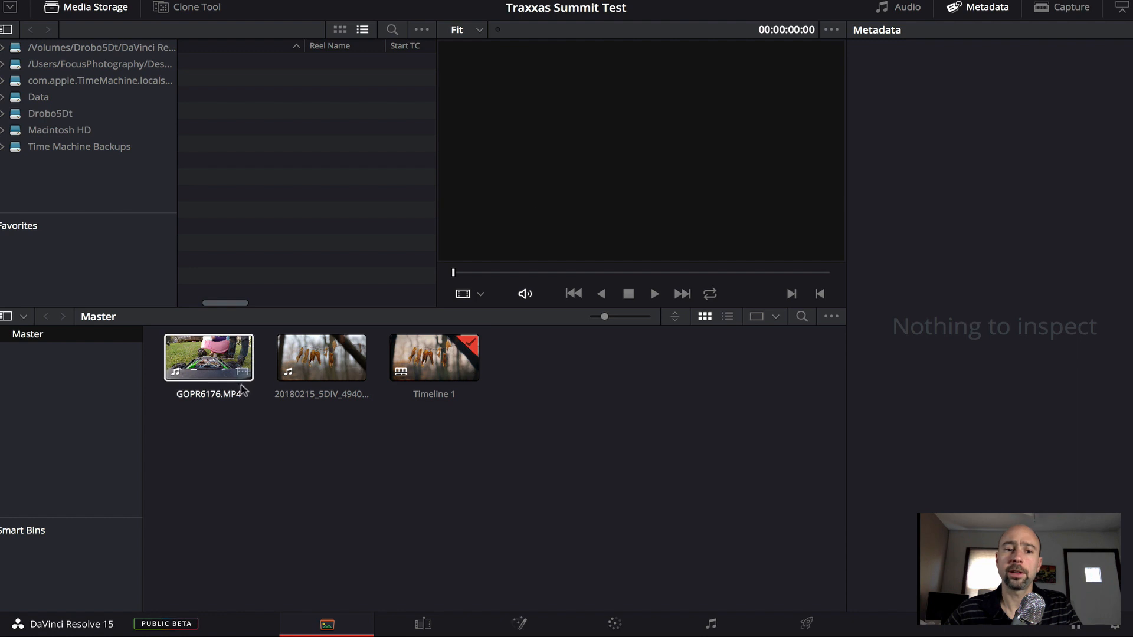
{"action": "left_click", "coordinate": [321, 357]}
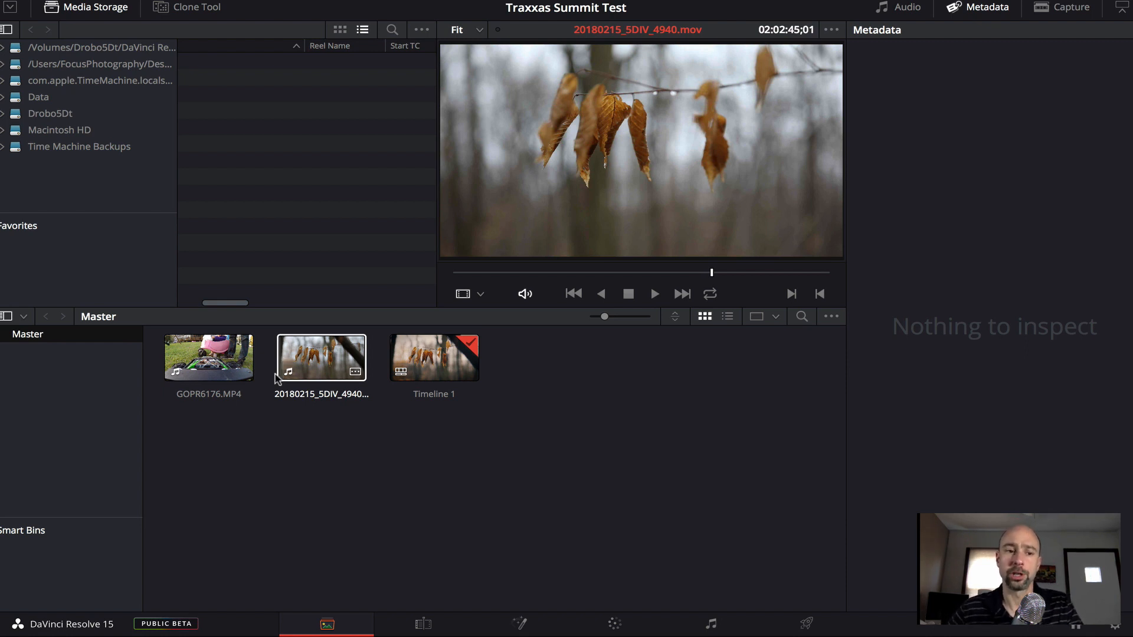
{"action": "left_click", "coordinate": [77, 412]}
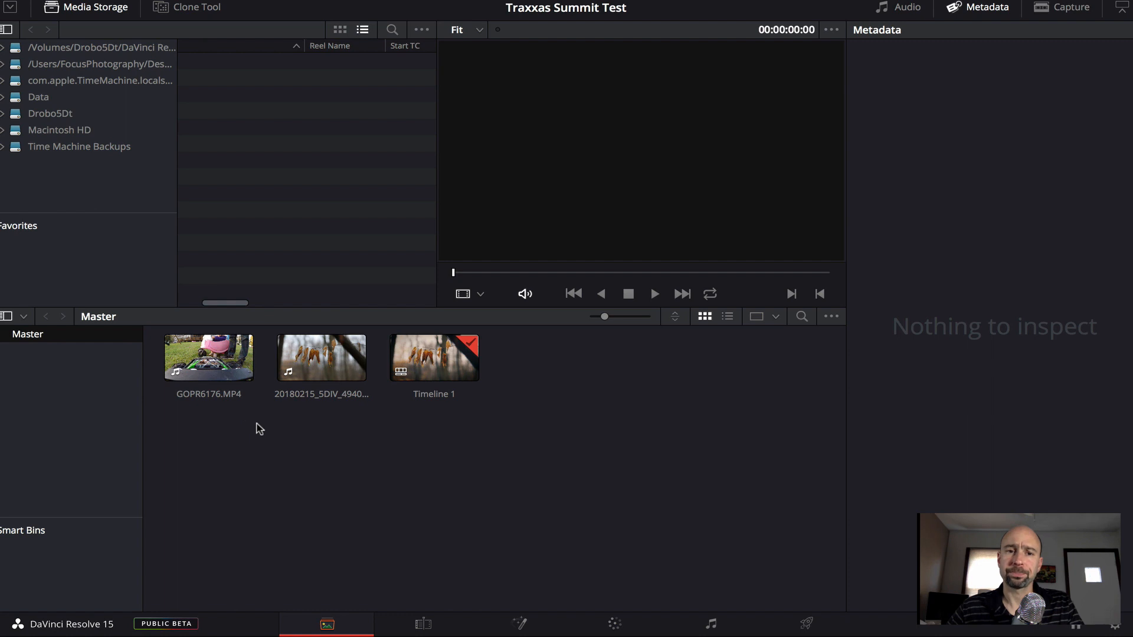
{"action": "mouse_move", "coordinate": [340, 442]}
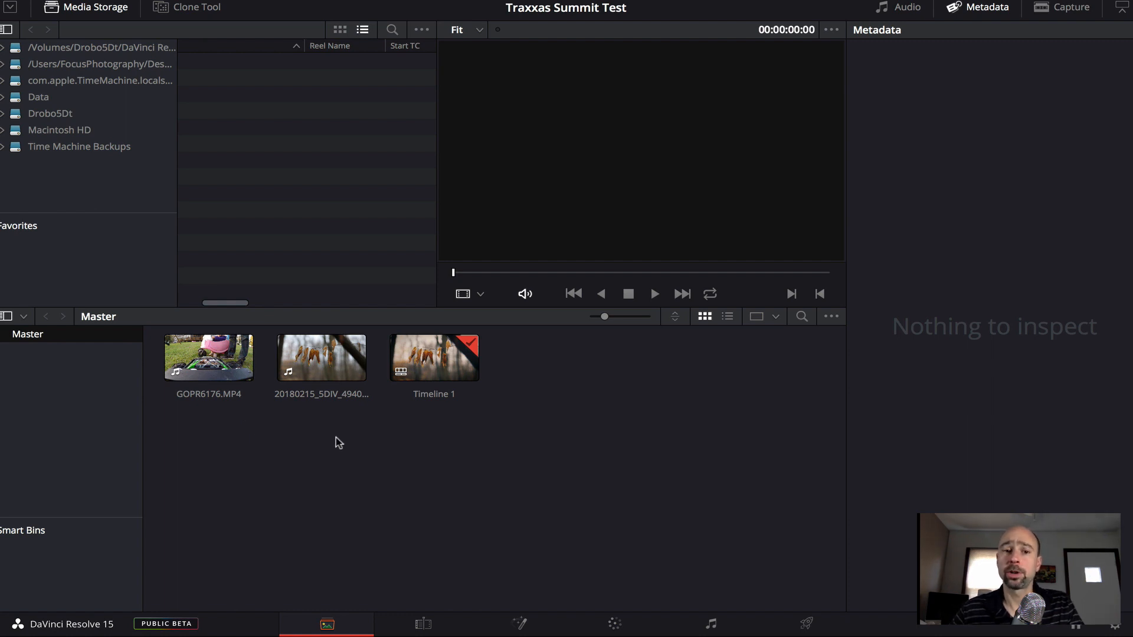
{"action": "mouse_move", "coordinate": [447, 477]}
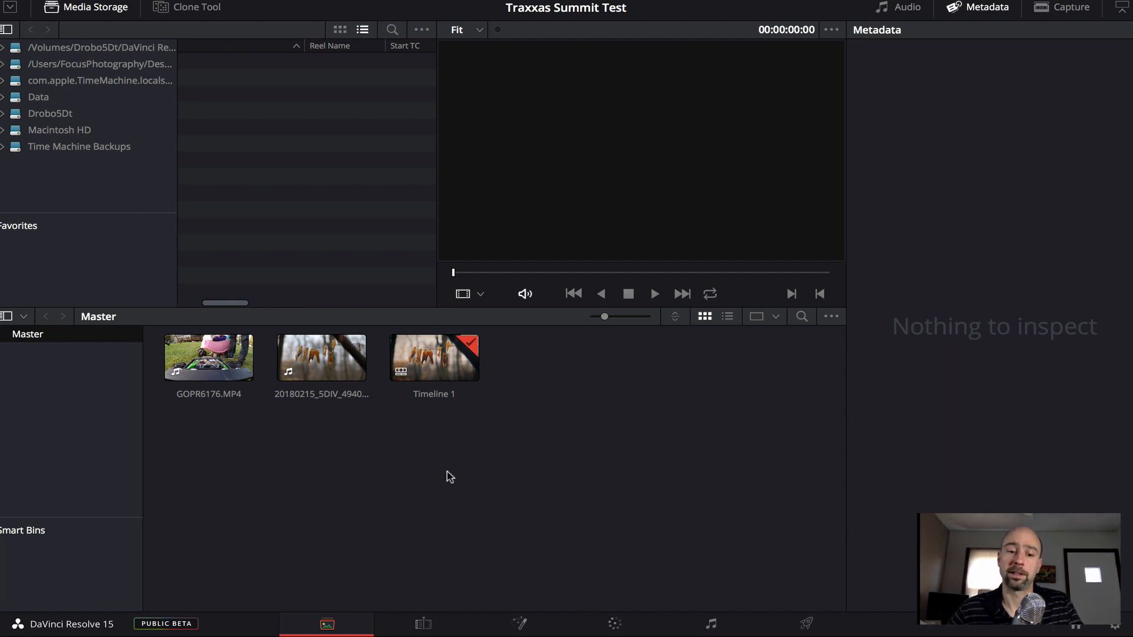
{"action": "left_click", "coordinate": [422, 623]}
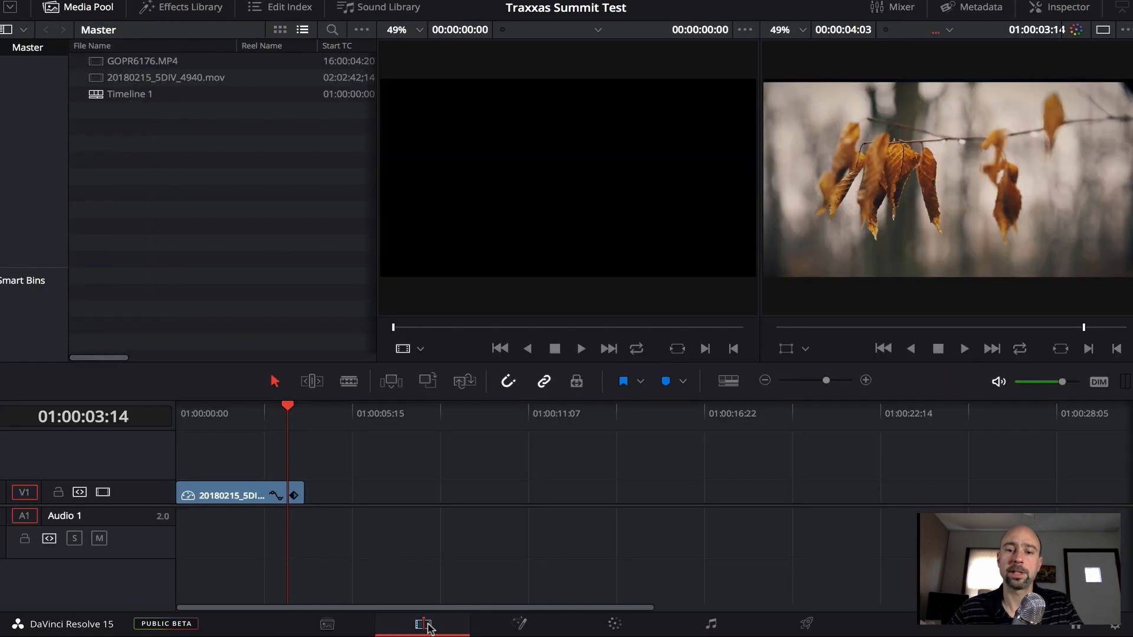
{"action": "mouse_move", "coordinate": [650, 369]}
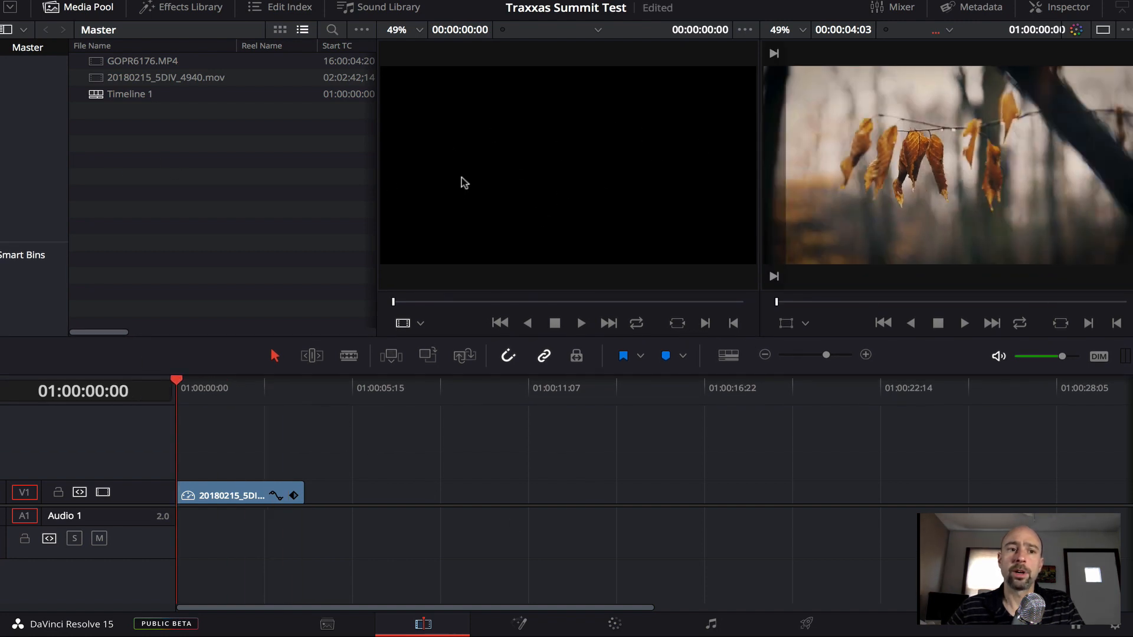
{"action": "mouse_move", "coordinate": [125, 198]}
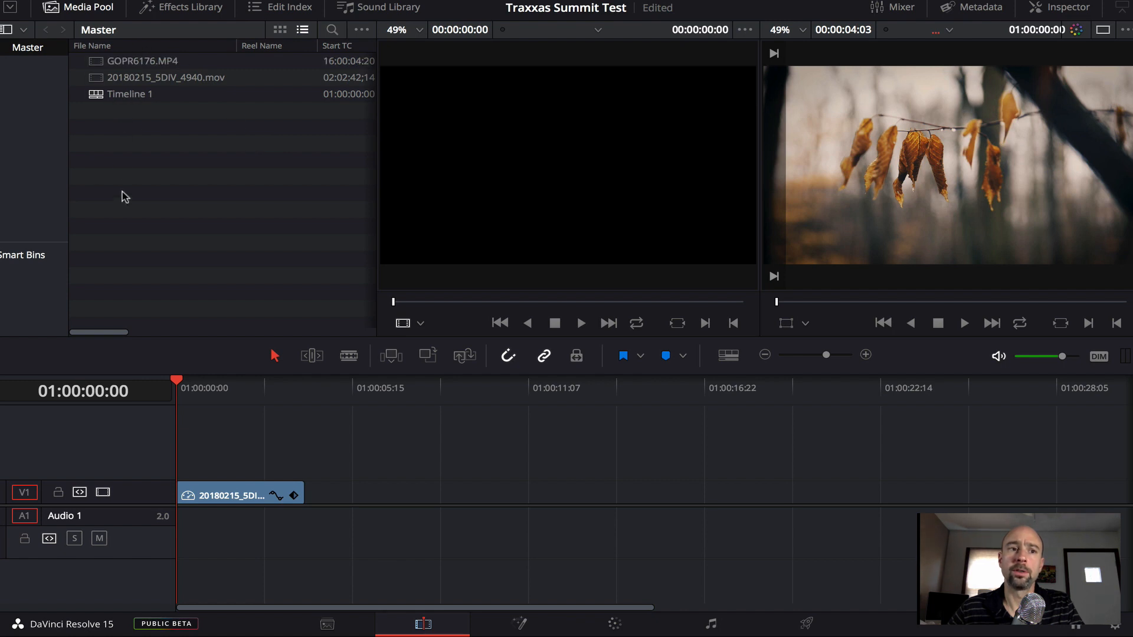
{"action": "mouse_move", "coordinate": [132, 200]}
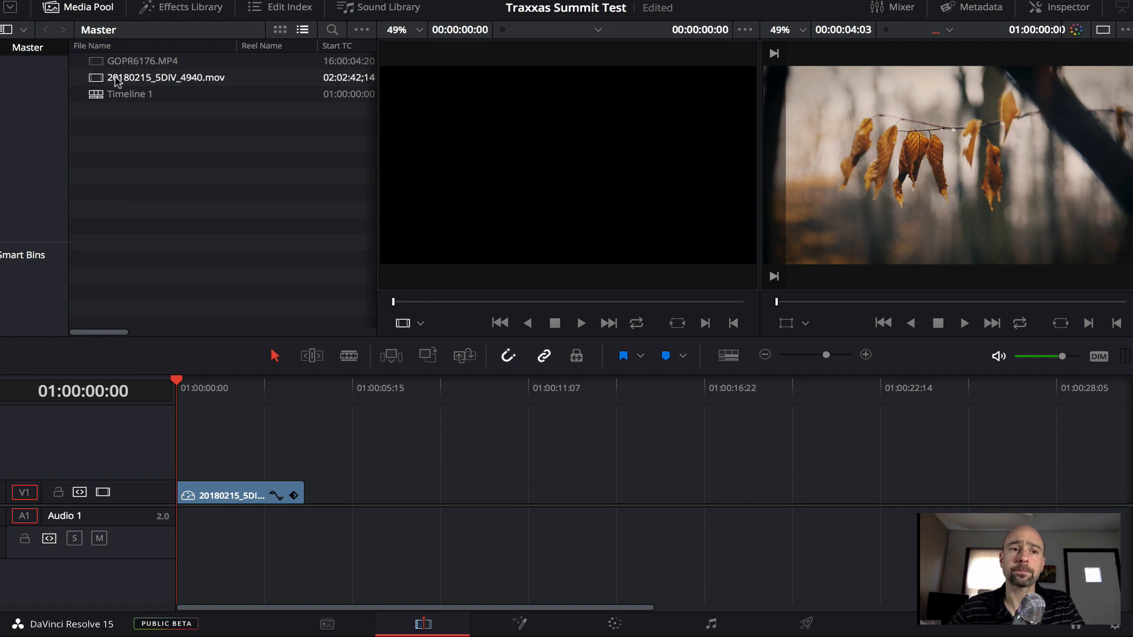
- Load the 20180215_5DIV_4940.mov leaf clip in the source viewer and show the Effects Library
{"action": "left_click", "coordinate": [166, 77]}
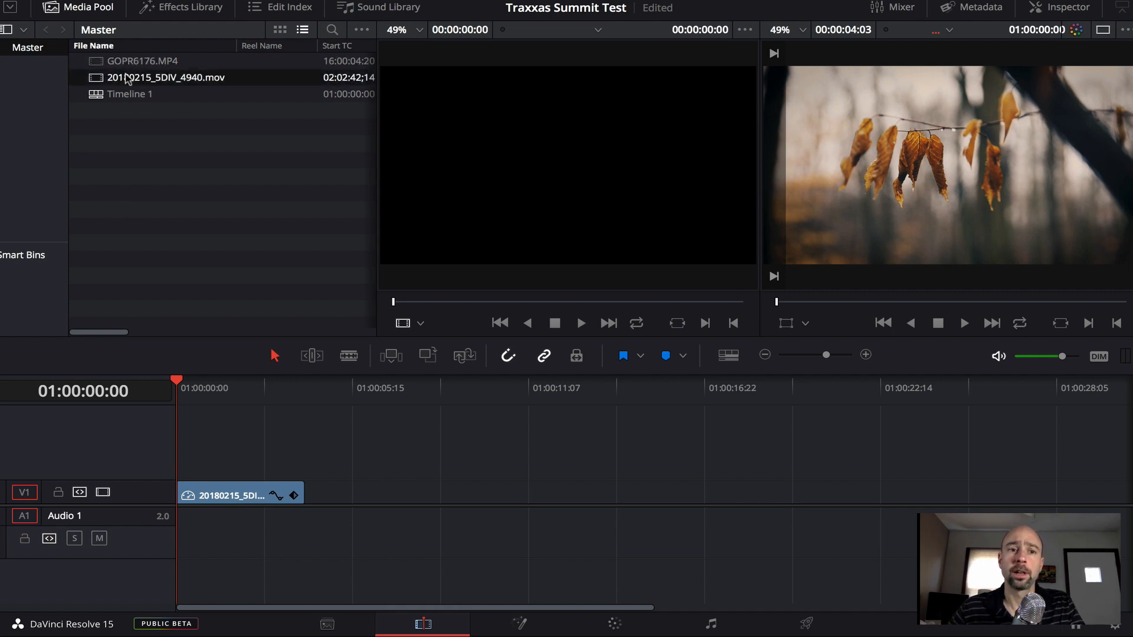
{"action": "double_click", "coordinate": [167, 77]}
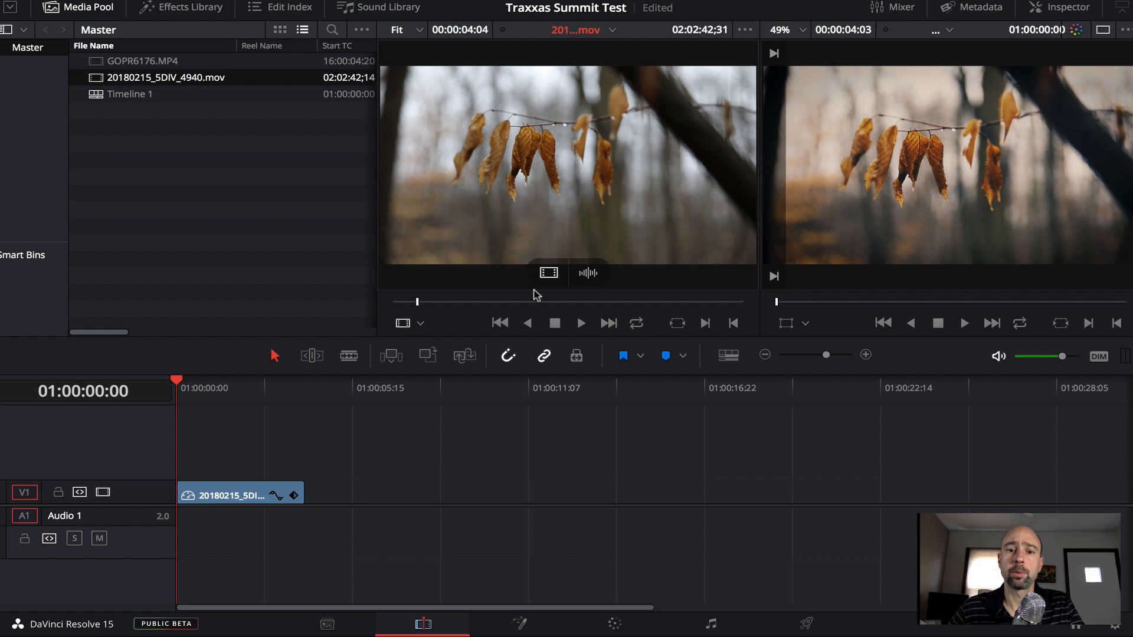
{"action": "left_click", "coordinate": [580, 322]}
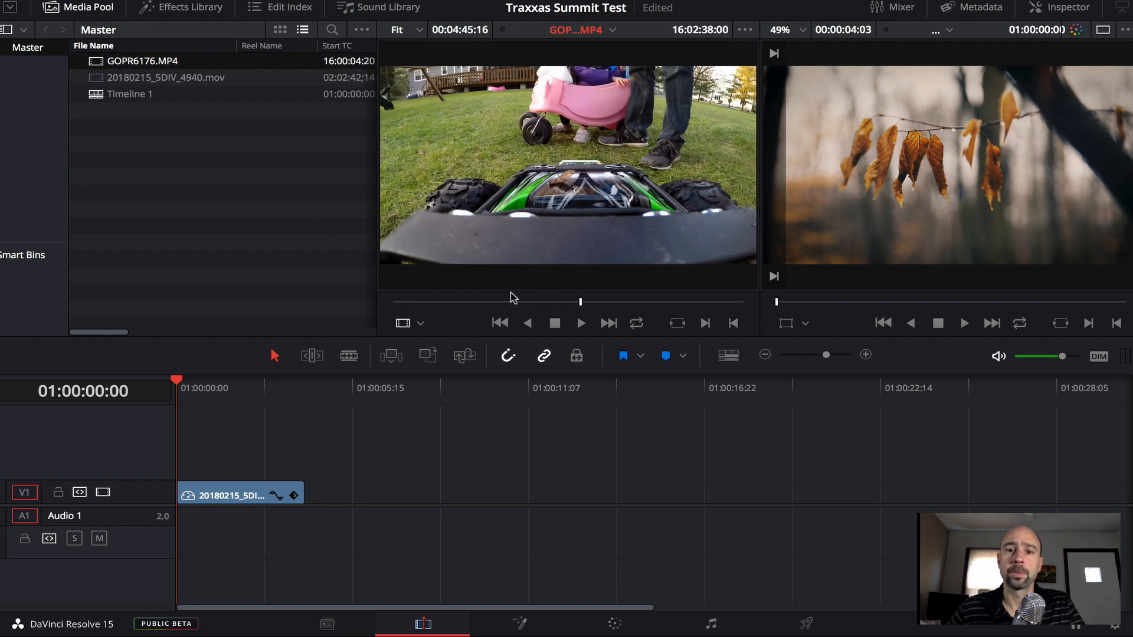
{"action": "left_click", "coordinate": [580, 323]}
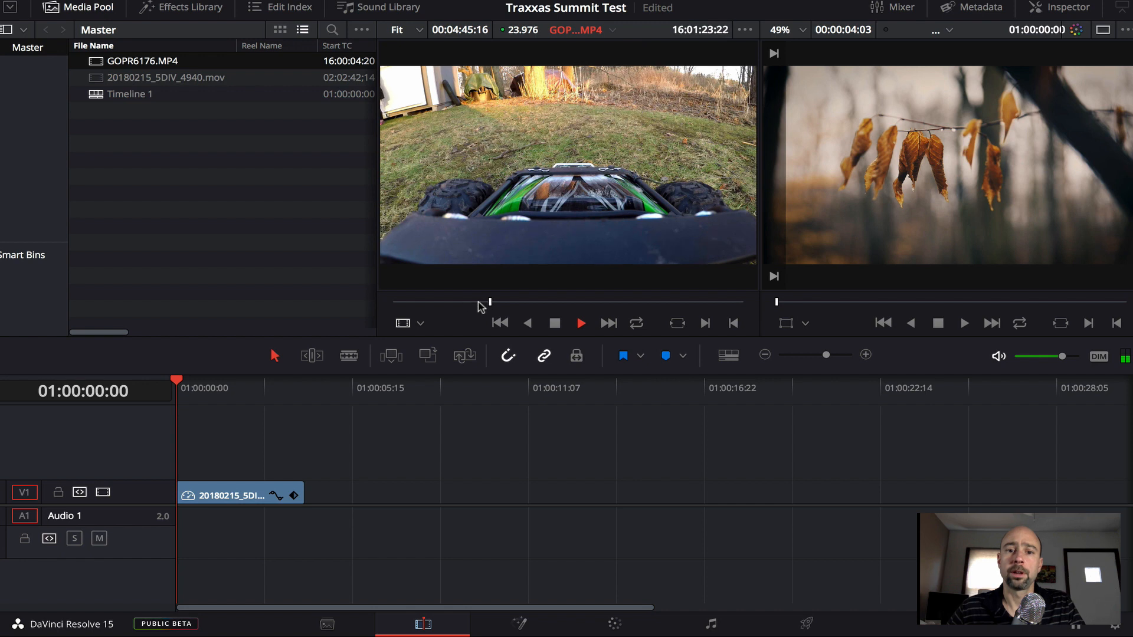
{"action": "left_click", "coordinate": [581, 323]}
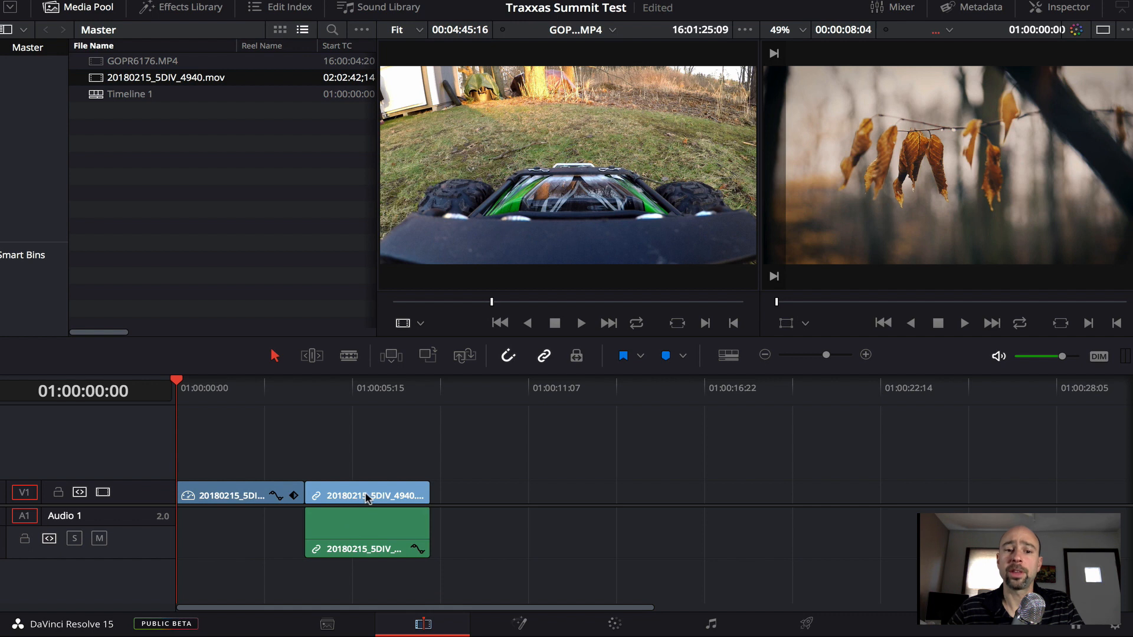
{"action": "mouse_move", "coordinate": [570, 373]}
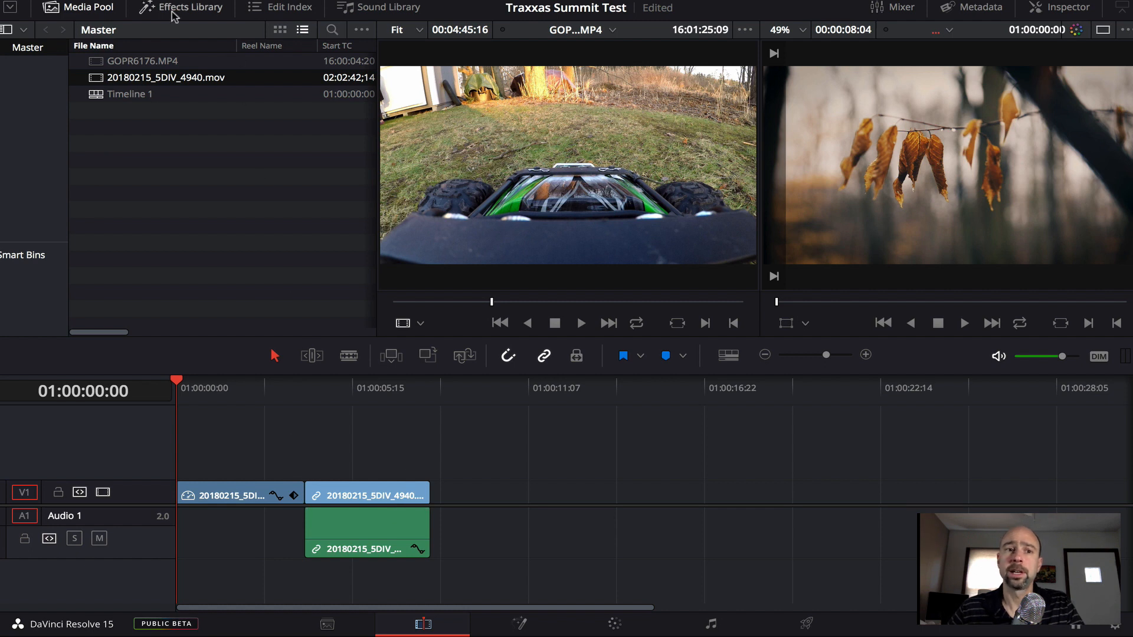
{"action": "left_click", "coordinate": [190, 8]}
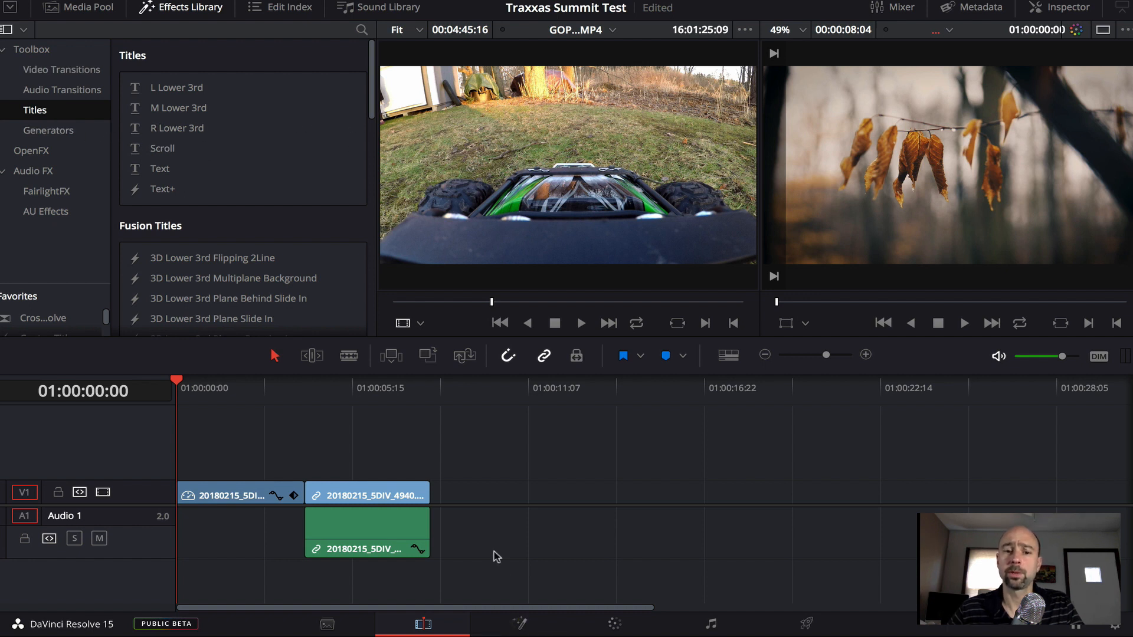
{"action": "mouse_move", "coordinate": [289, 451]}
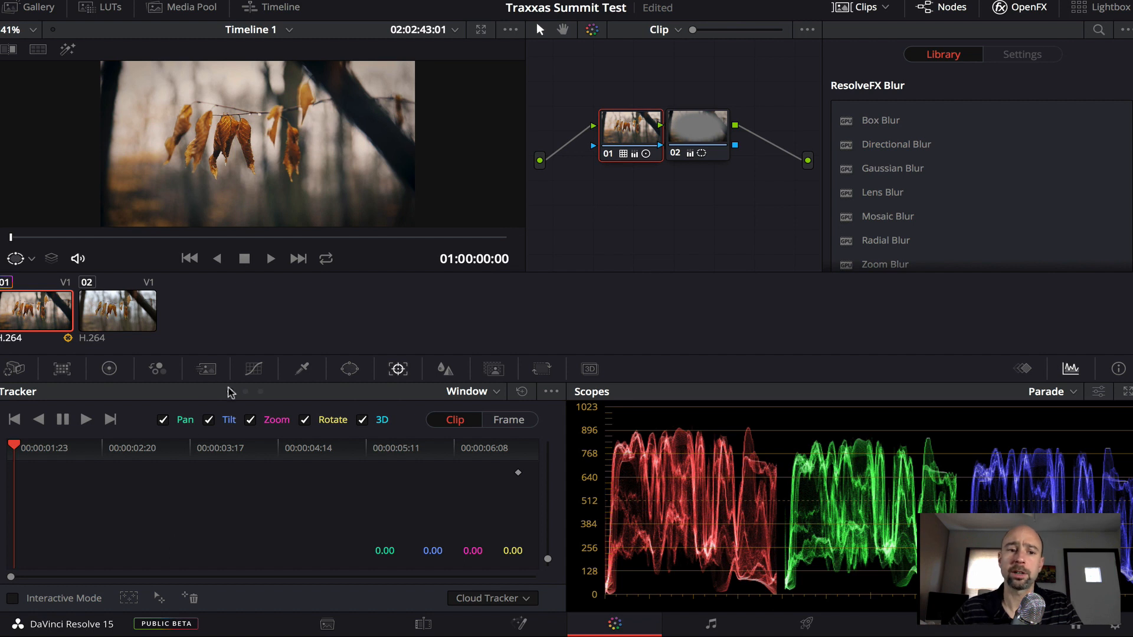
- Nudge the Gain and Offset colour wheels toward blue in the leaf clip's first node
{"action": "left_click", "coordinate": [109, 368]}
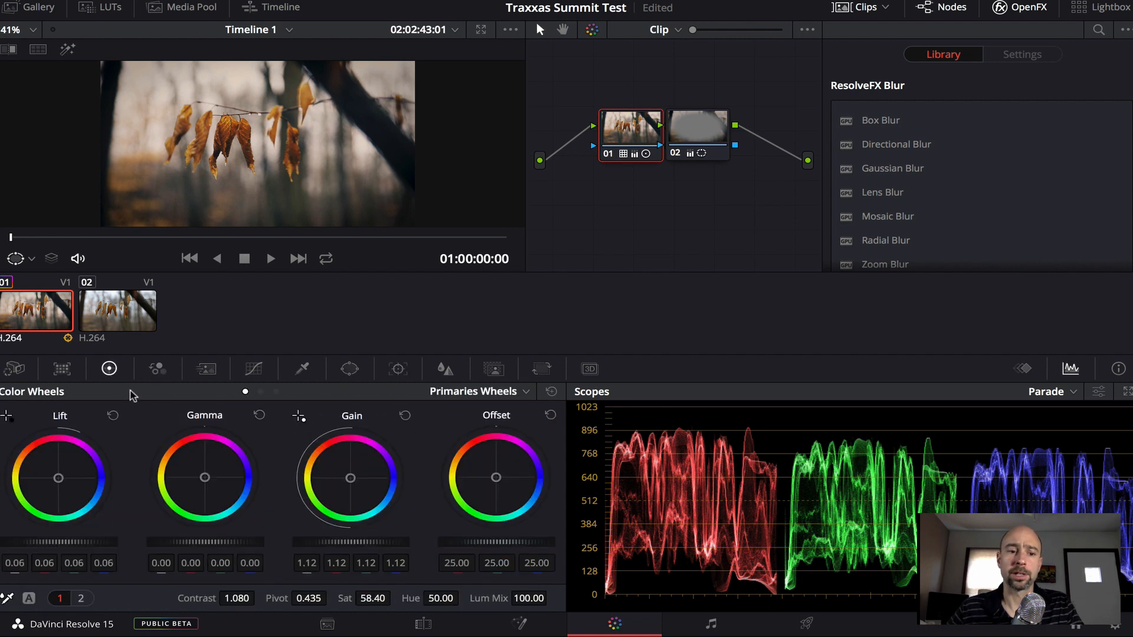
{"action": "left_click_drag", "start_coordinate": [350, 477], "coordinate": [352, 477]}
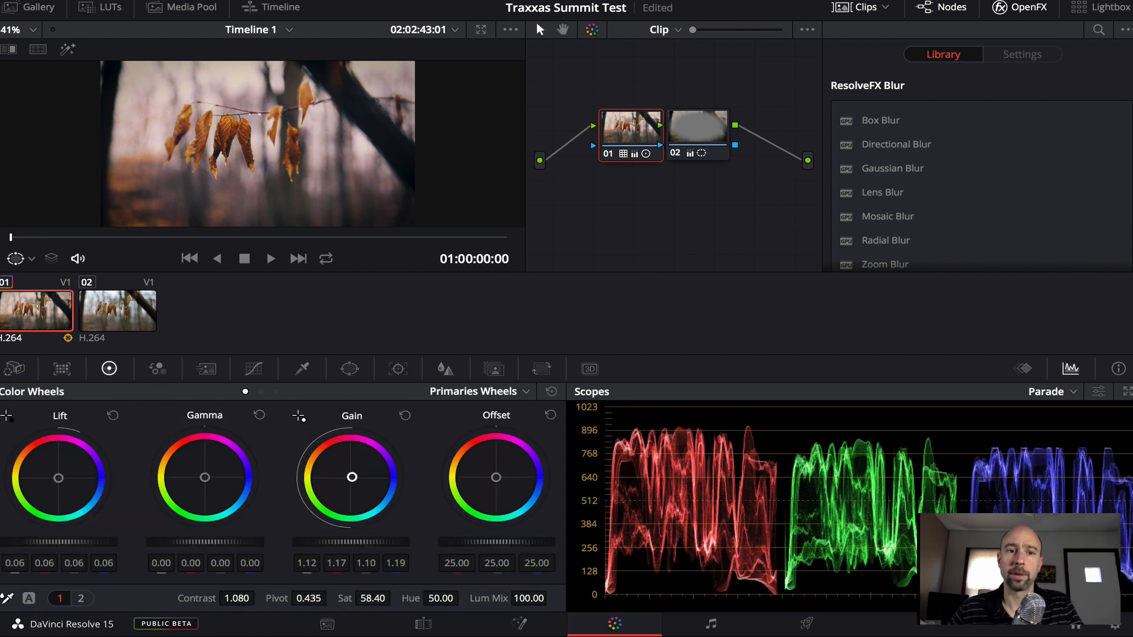
{"action": "mouse_move", "coordinate": [308, 239]}
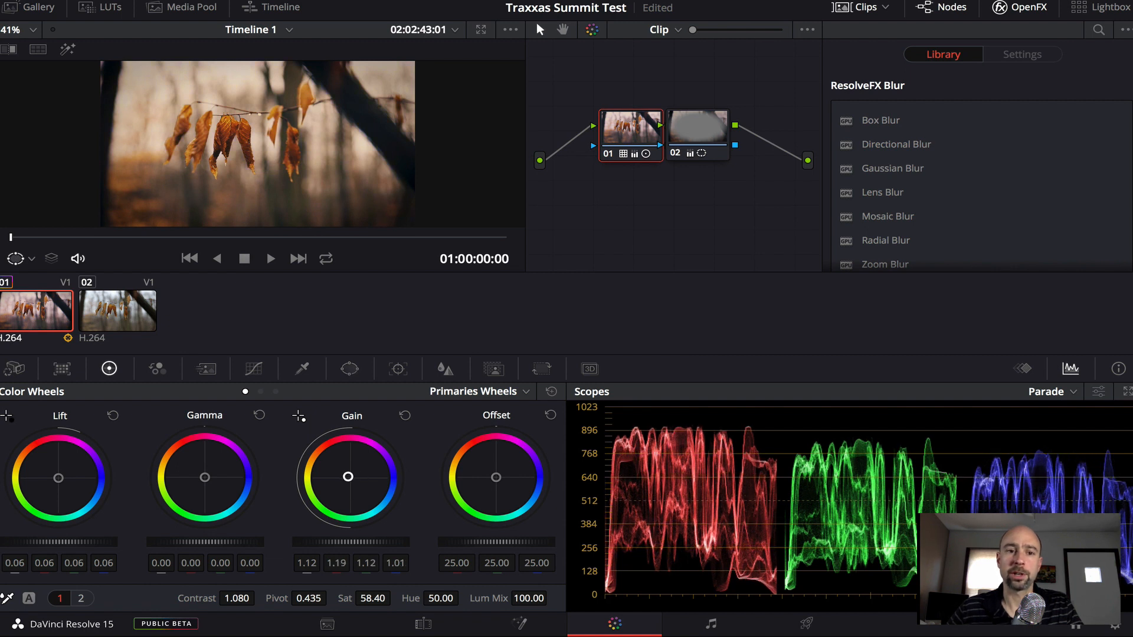
{"action": "left_click_drag", "start_coordinate": [205, 477], "coordinate": [204, 476]}
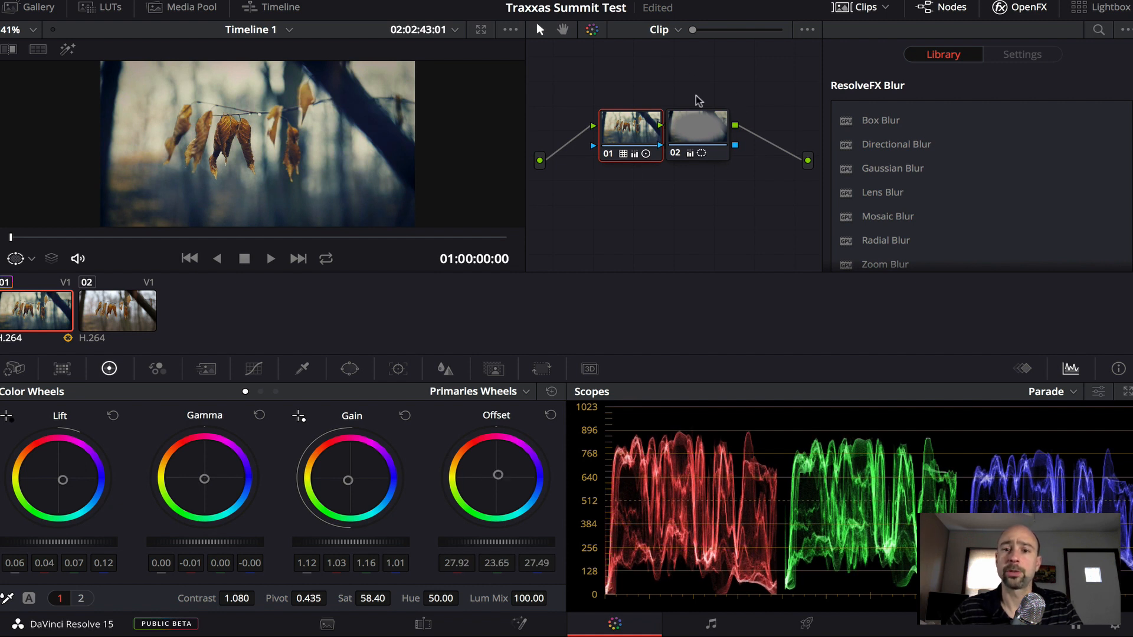
{"action": "mouse_move", "coordinate": [760, 126]}
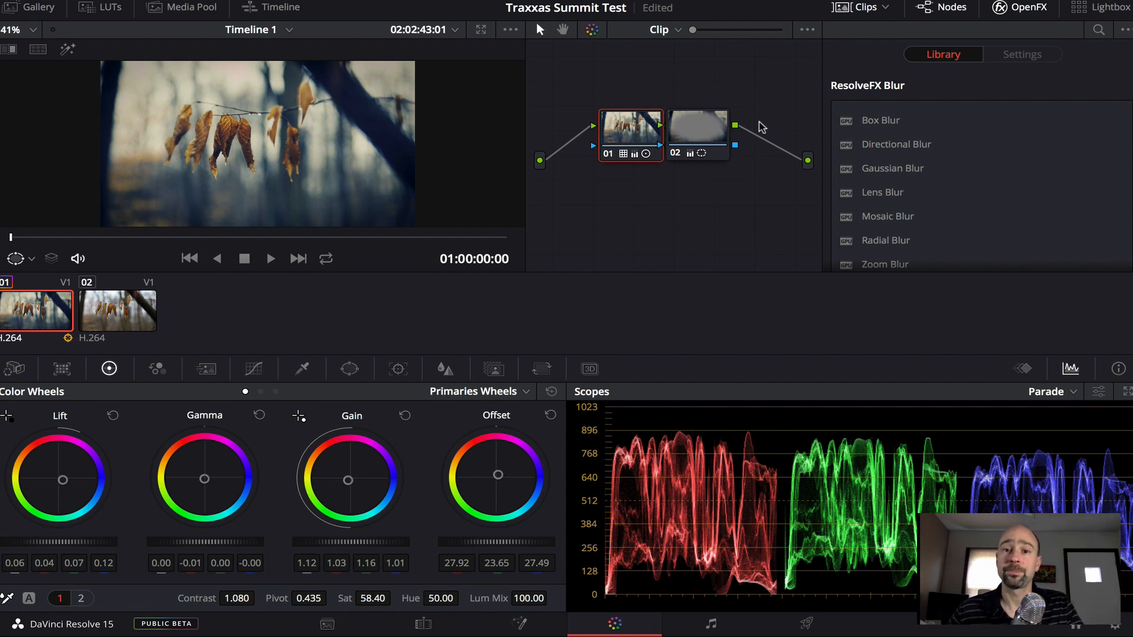
{"action": "mouse_move", "coordinate": [635, 148]}
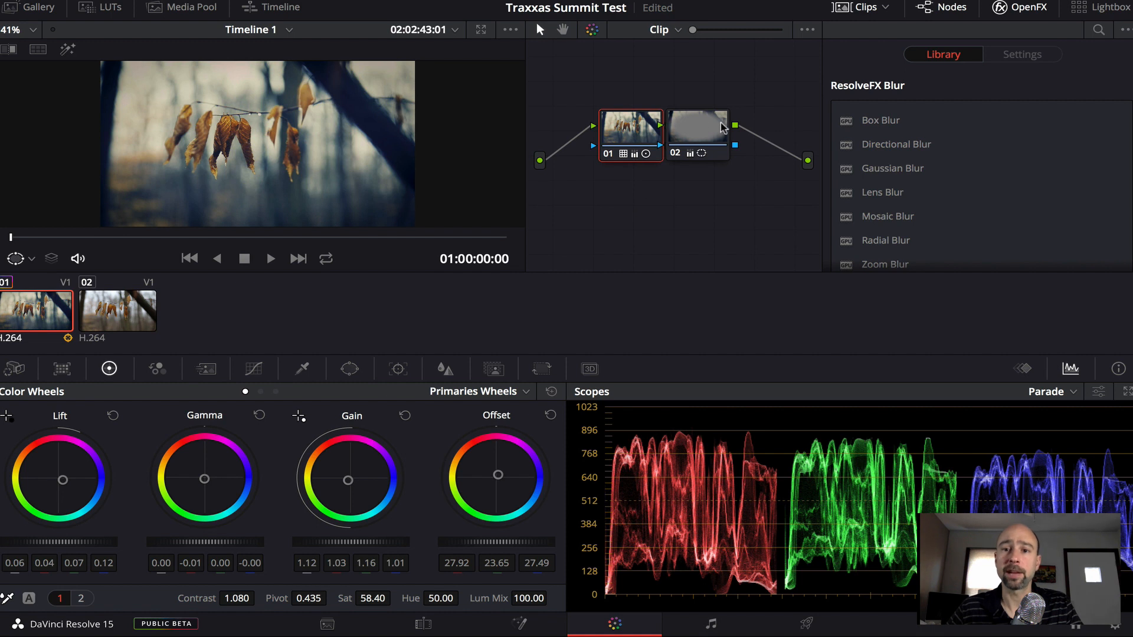
- Boost contrast in node 02's oval vignette to 1.786, then move on to Fairlight
{"action": "left_click", "coordinate": [696, 134]}
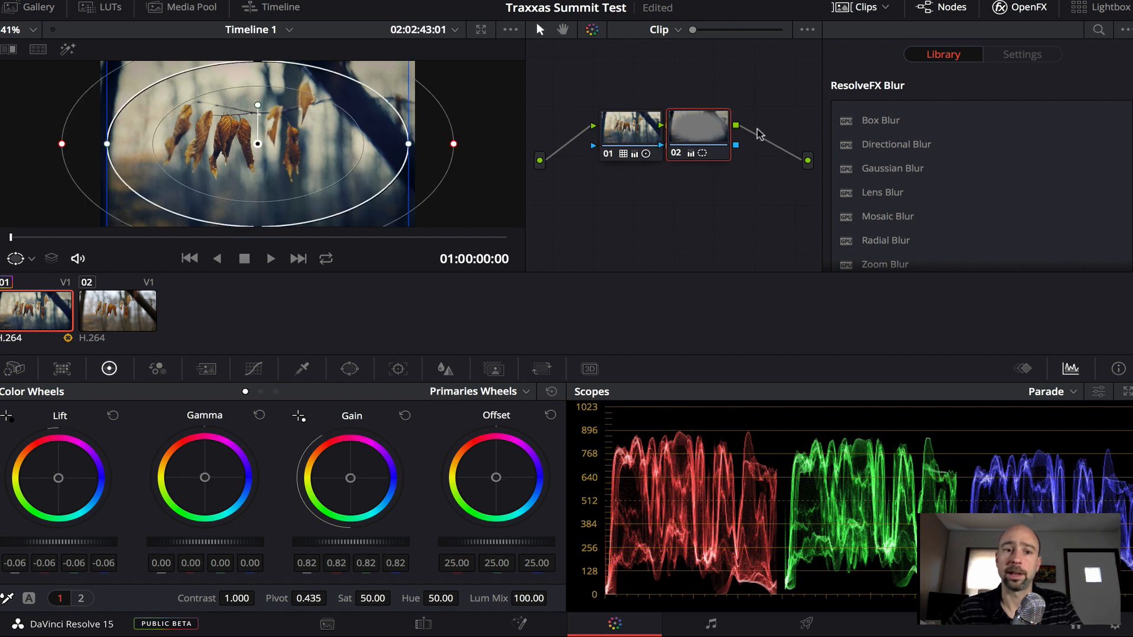
{"action": "mouse_move", "coordinate": [871, 169]}
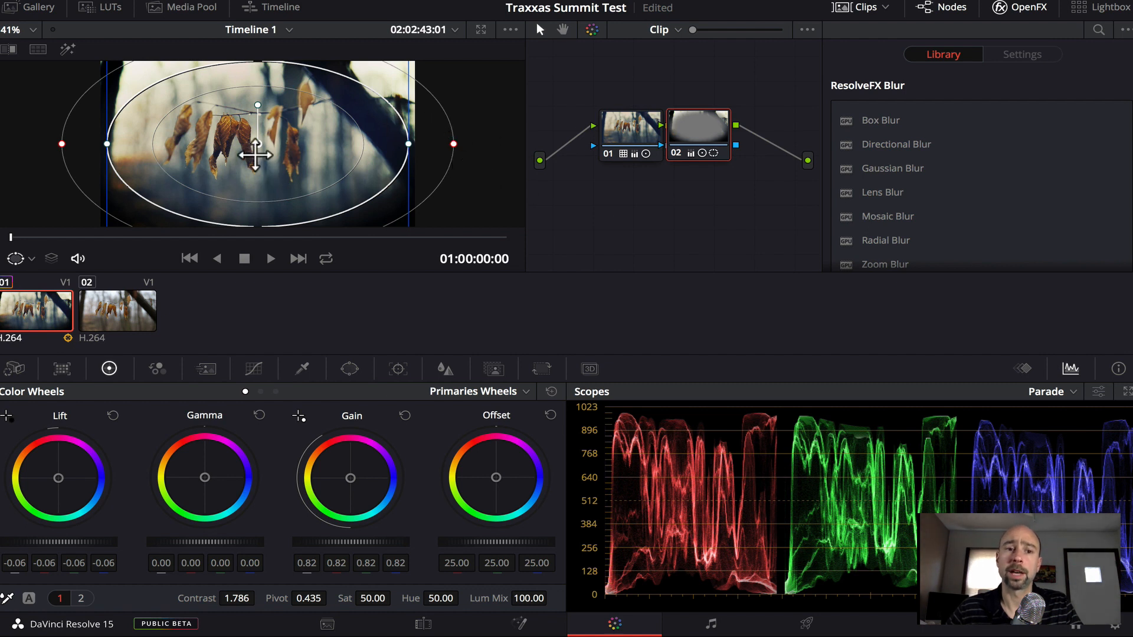
{"action": "mouse_move", "coordinate": [543, 277]}
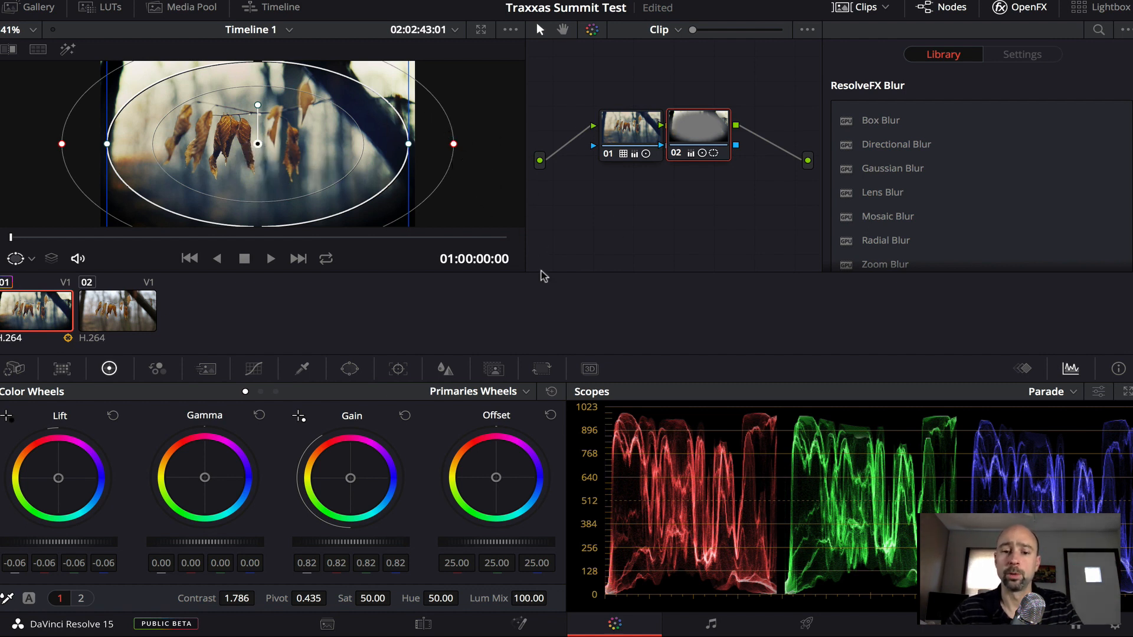
{"action": "left_click", "coordinate": [711, 624]}
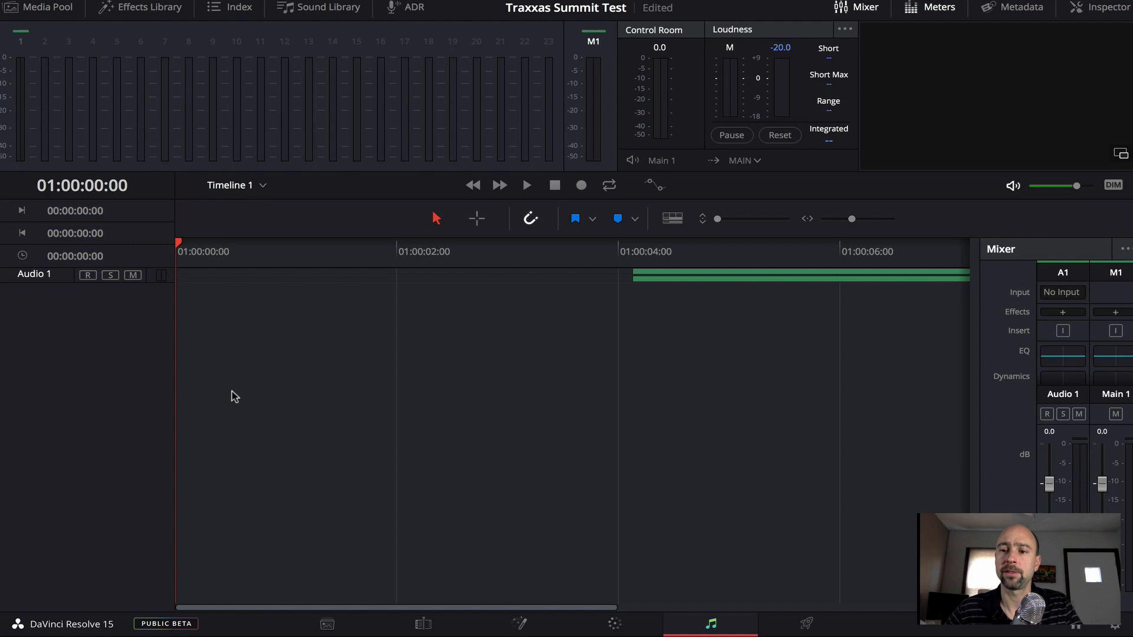
{"action": "mouse_move", "coordinate": [1013, 356]}
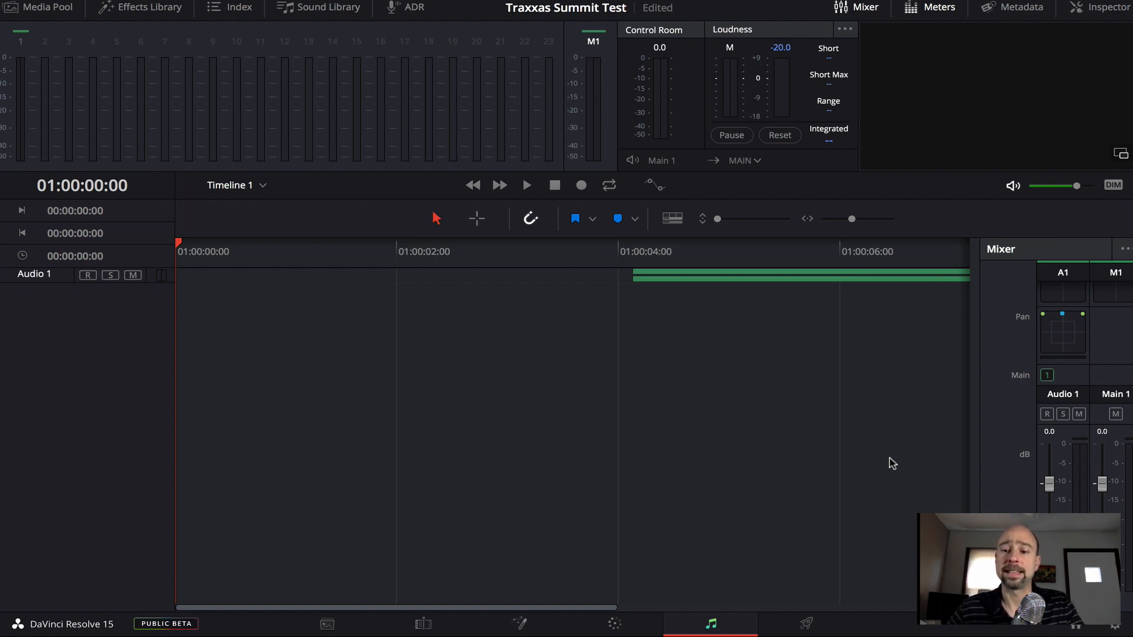
- Add a Timeline 1 render job with the YouTube 1080p preset to the render queue
{"action": "left_click", "coordinate": [806, 624]}
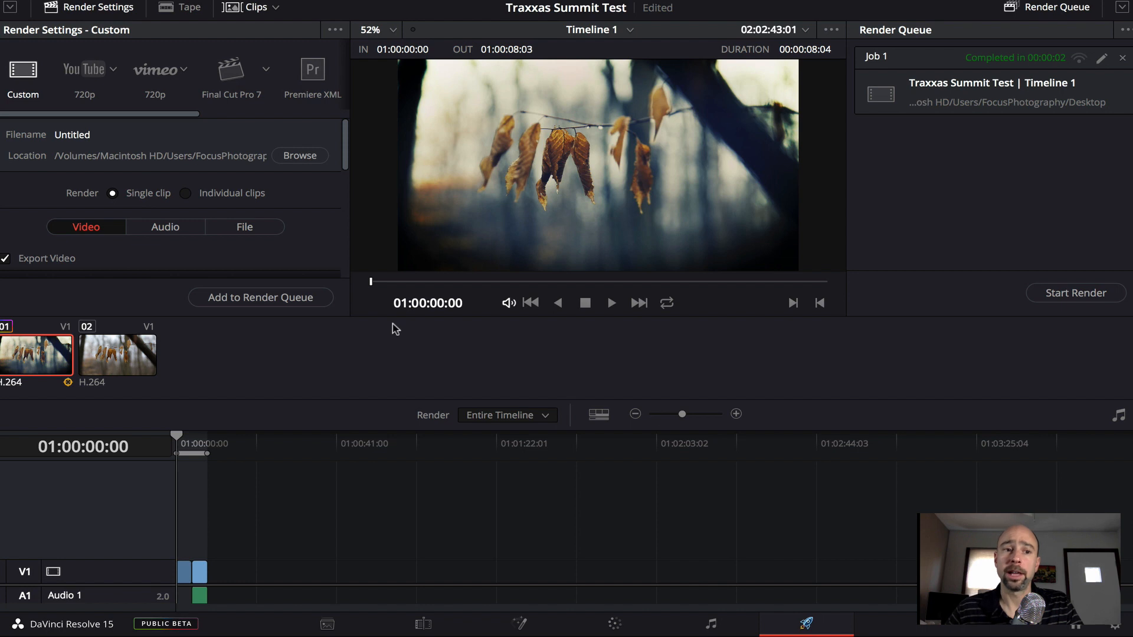
{"action": "mouse_move", "coordinate": [254, 522]}
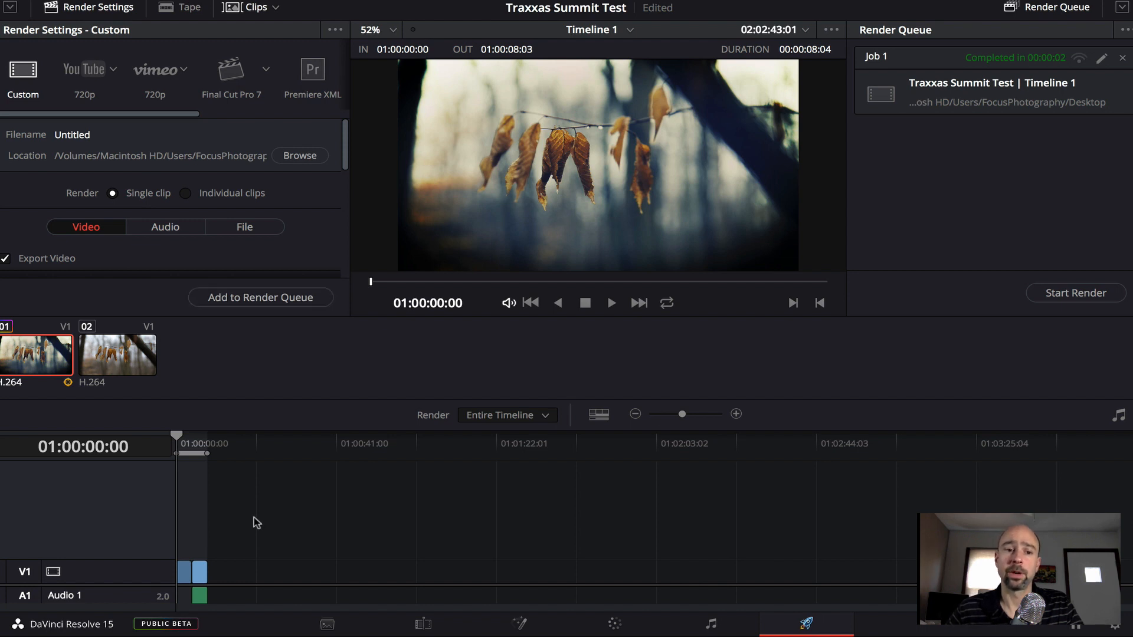
{"action": "mouse_move", "coordinate": [148, 86]}
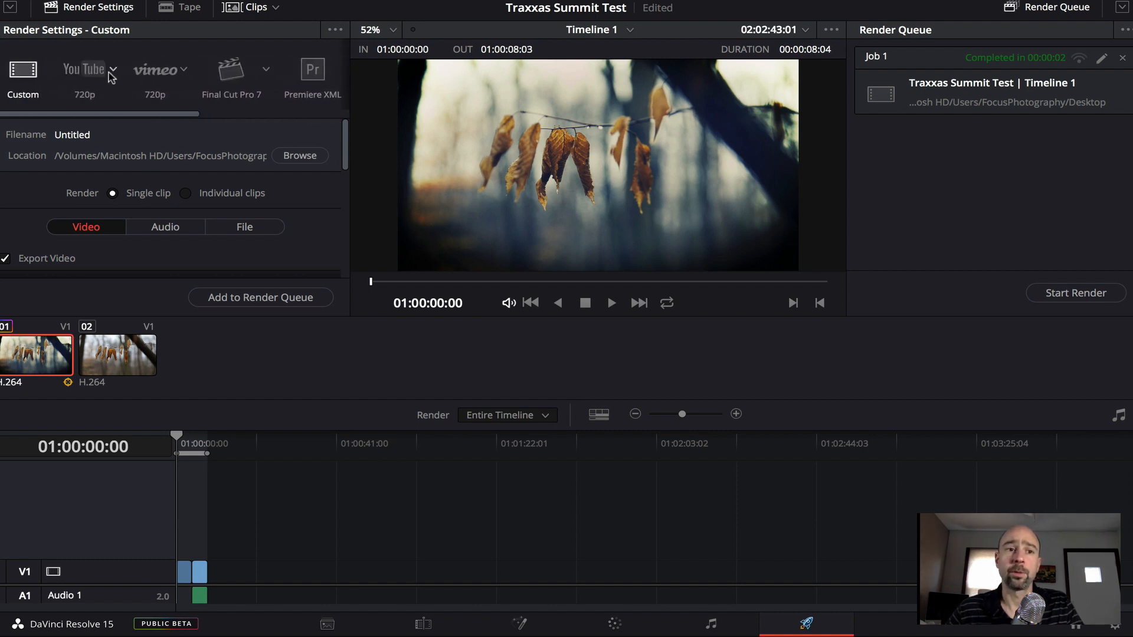
{"action": "left_click", "coordinate": [84, 72]}
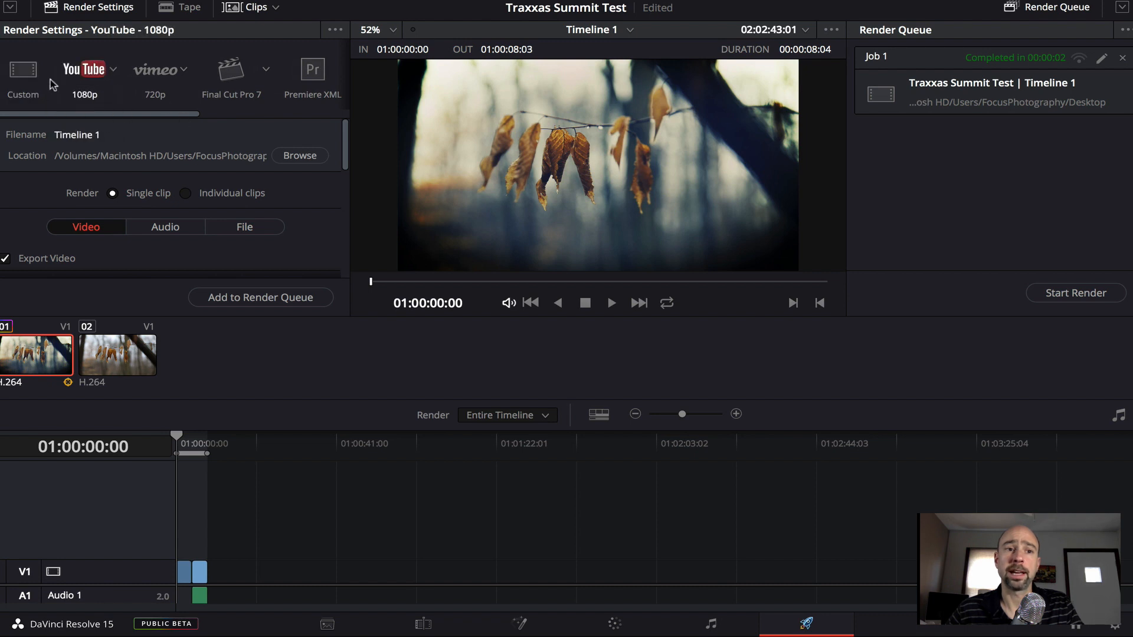
{"action": "scroll", "scroll_direction": "down", "scroll_amount": 3}
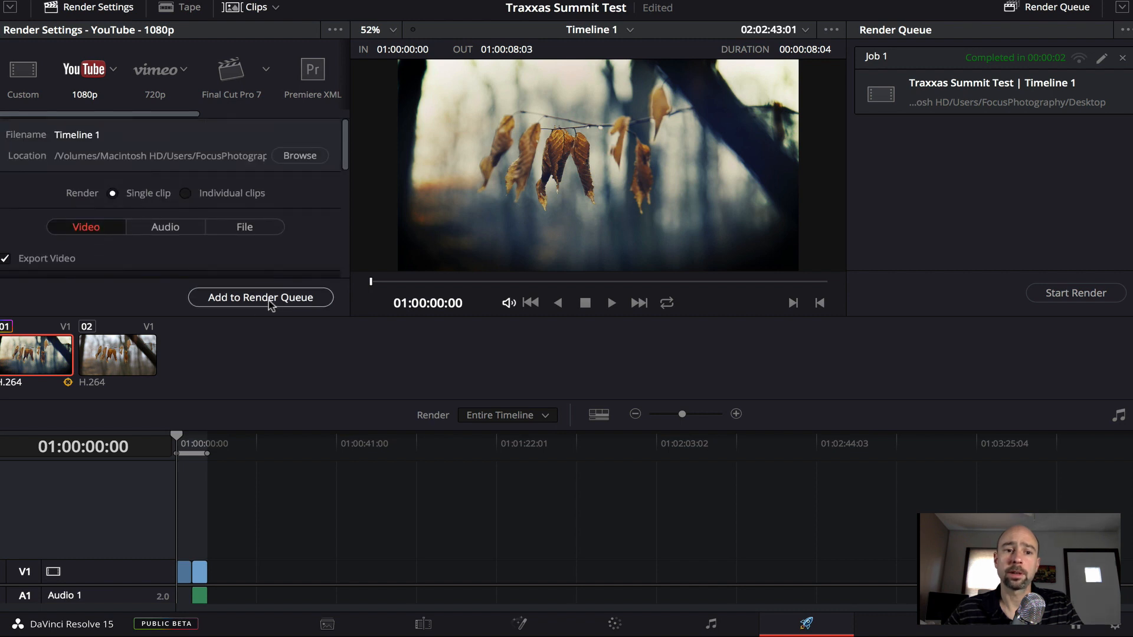
{"action": "left_click", "coordinate": [260, 297]}
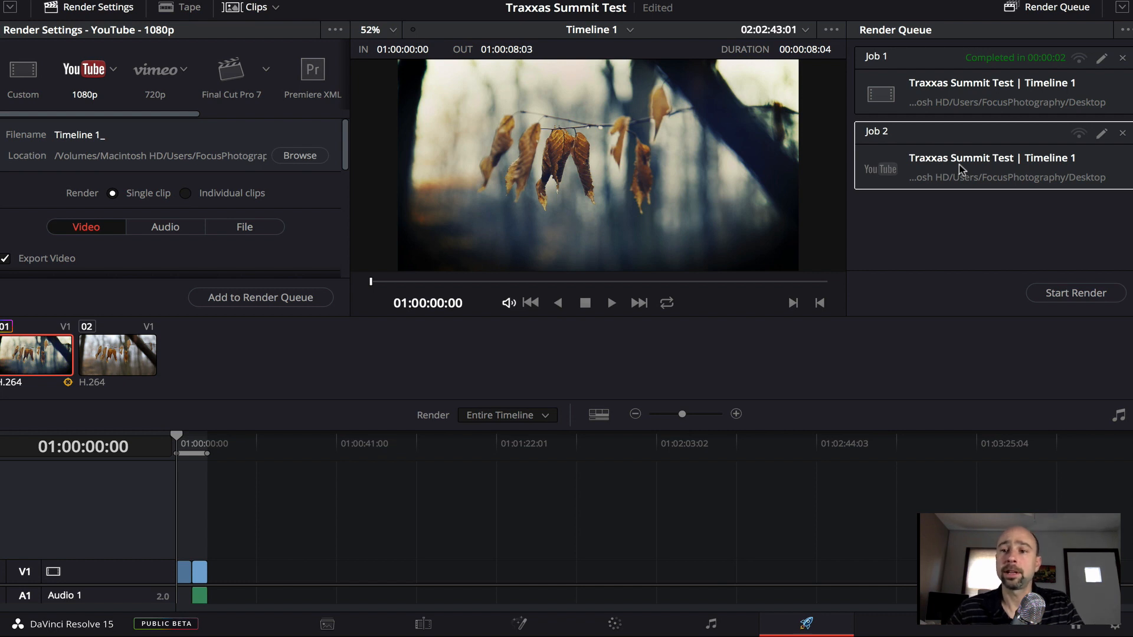
{"action": "mouse_move", "coordinate": [1028, 160]}
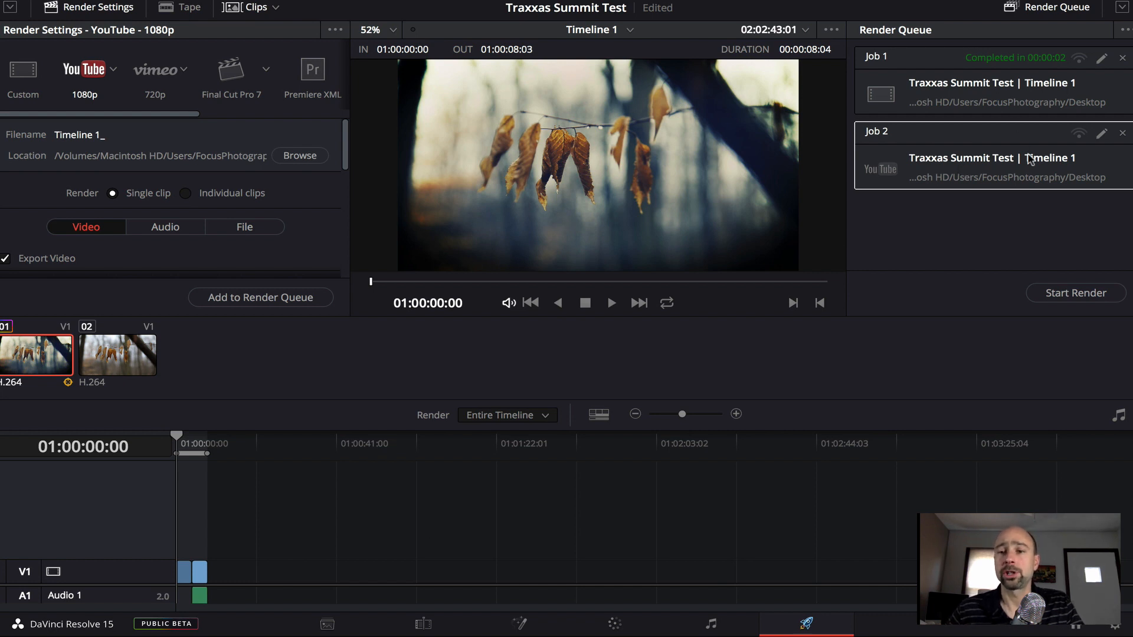